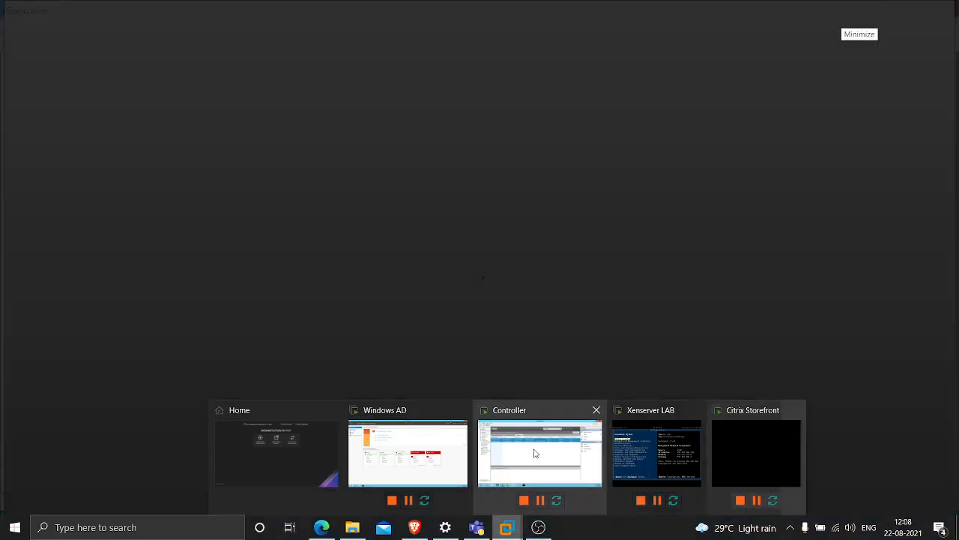
Show the Controller console and switch the VDI01 search to Desktop OS Machines, finding none
left_click(540, 452)
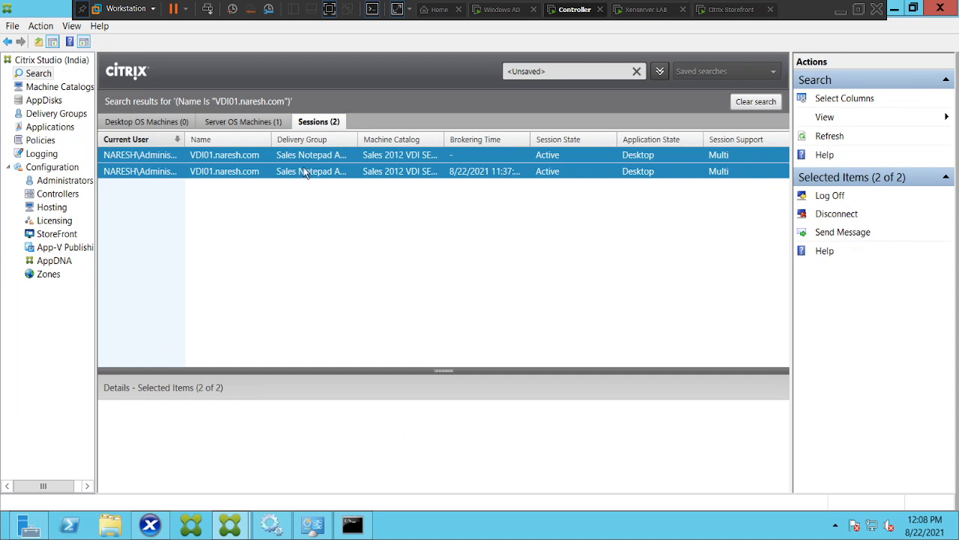
left_click(144, 121)
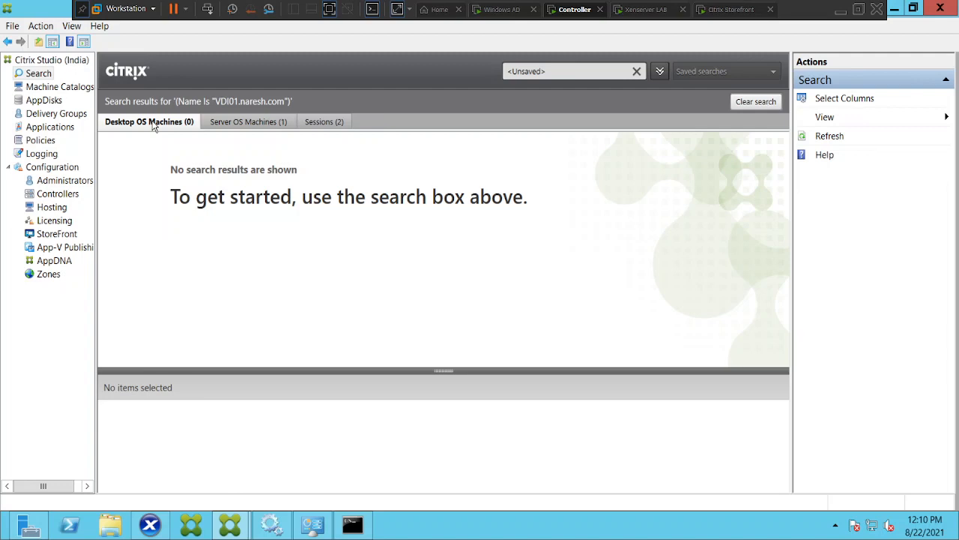
mouse_move(249, 121)
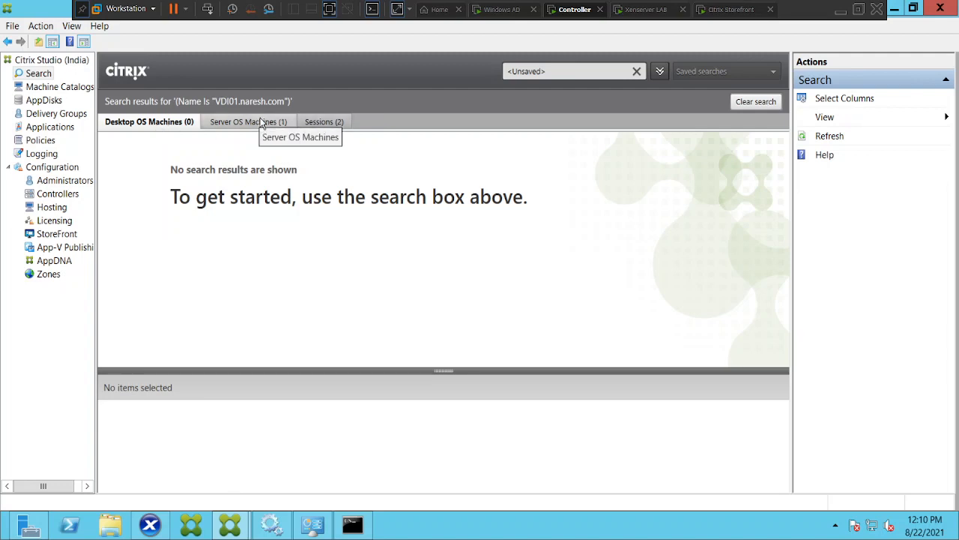
View VDI01.naresh.com under Server OS Machines as registered, then list its two sessions
left_click(249, 121)
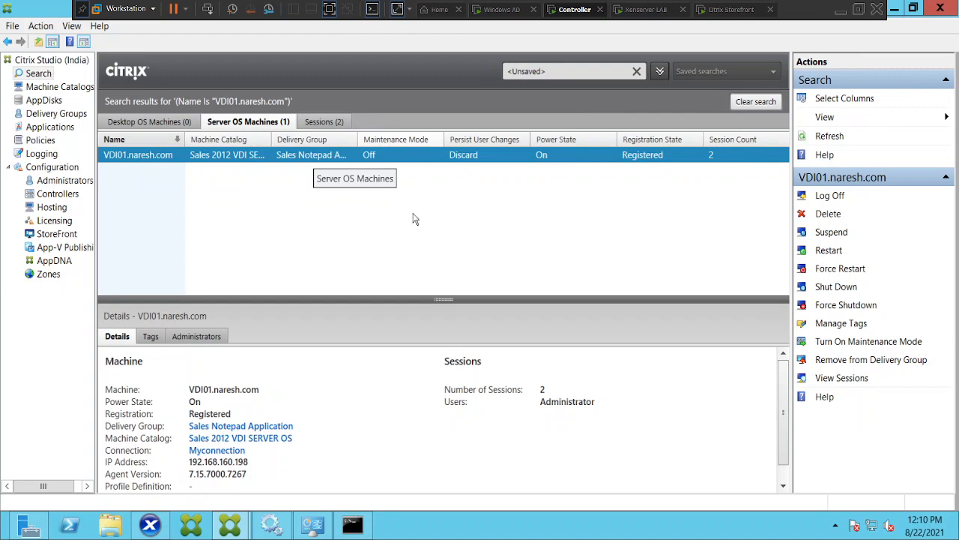
mouse_move(336, 126)
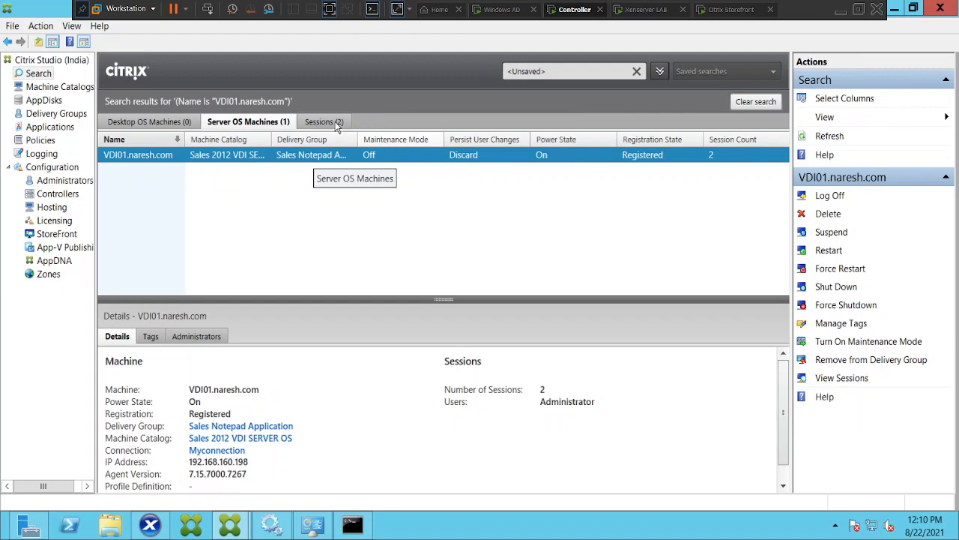
left_click(324, 121)
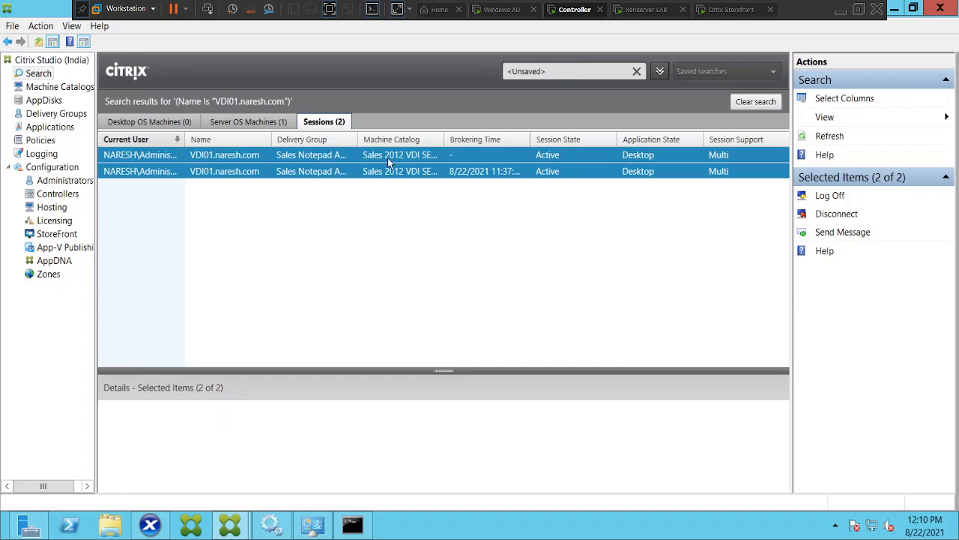
Select both VDI01 sessions and start a Send Message to them
left_click(375, 155)
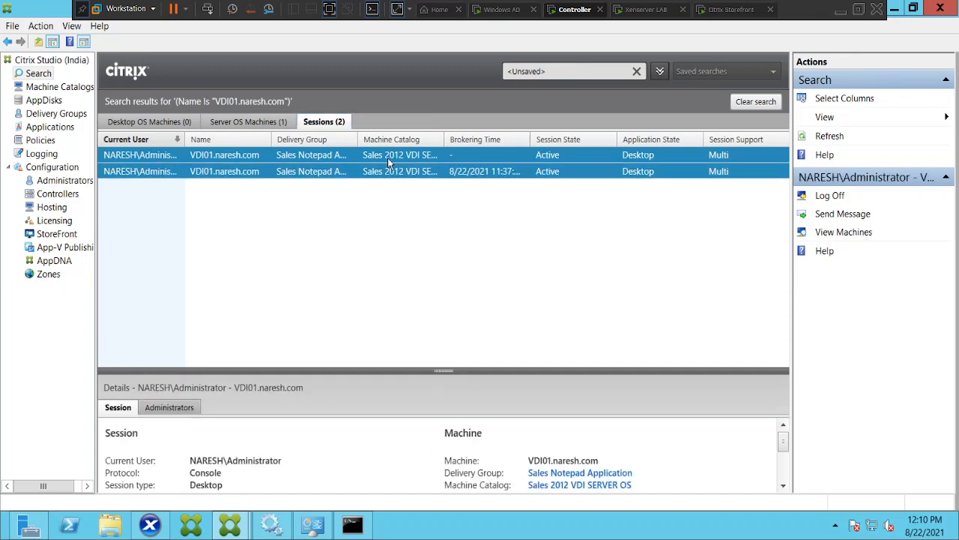
right_click(399, 170)
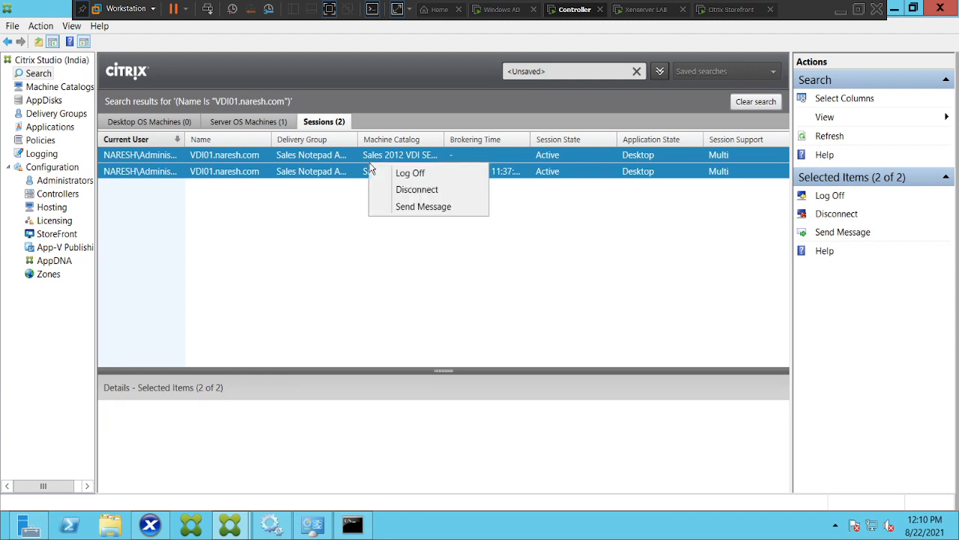
mouse_move(423, 207)
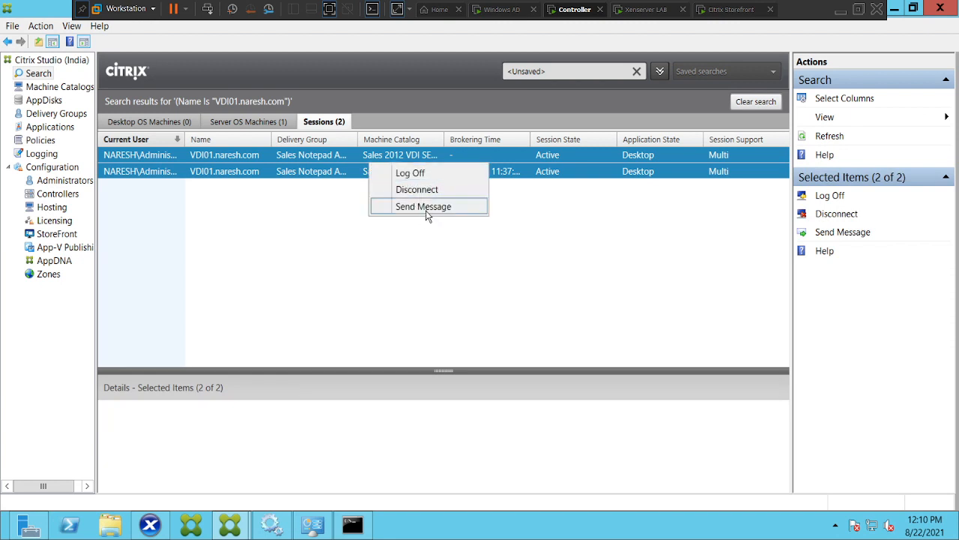
left_click(423, 207)
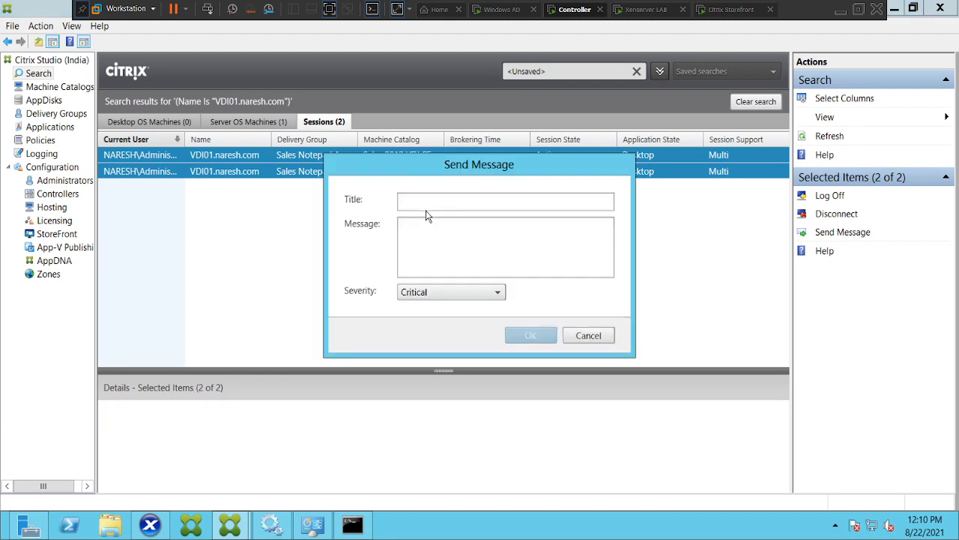
Enter title 'Emergency server reboot' and a body asking users to save work and log off within 15 minutes
left_click(505, 201)
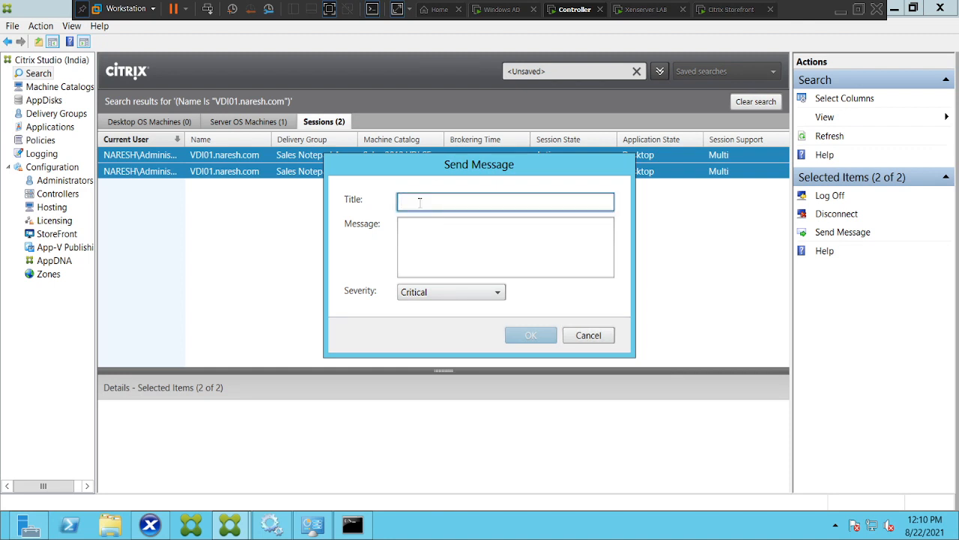
type("Emergency s")
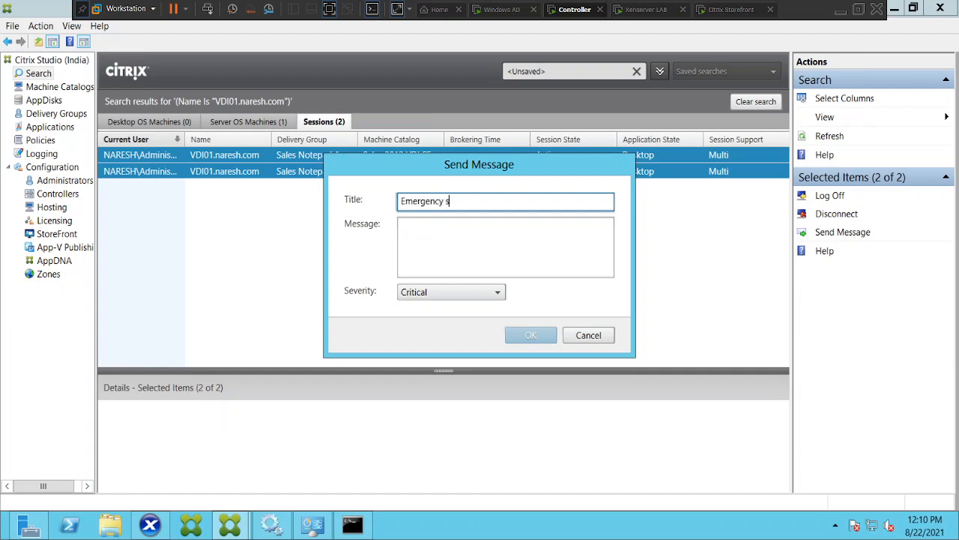
type("erver reboot")
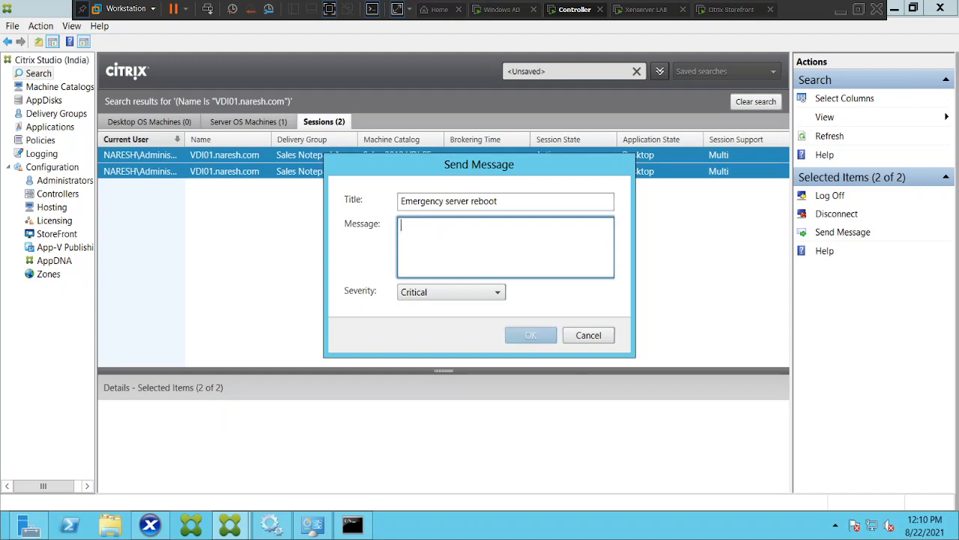
type("There is an em")
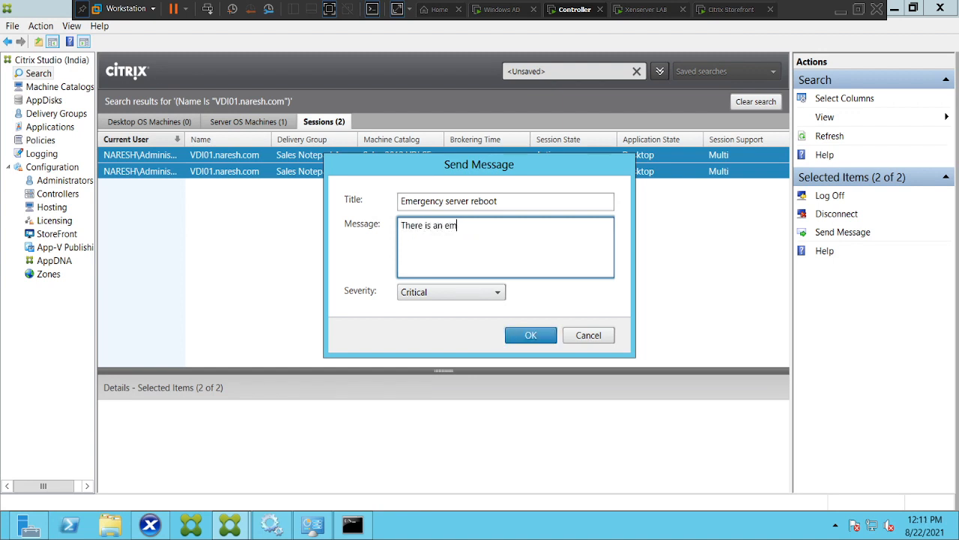
type("ergecn")
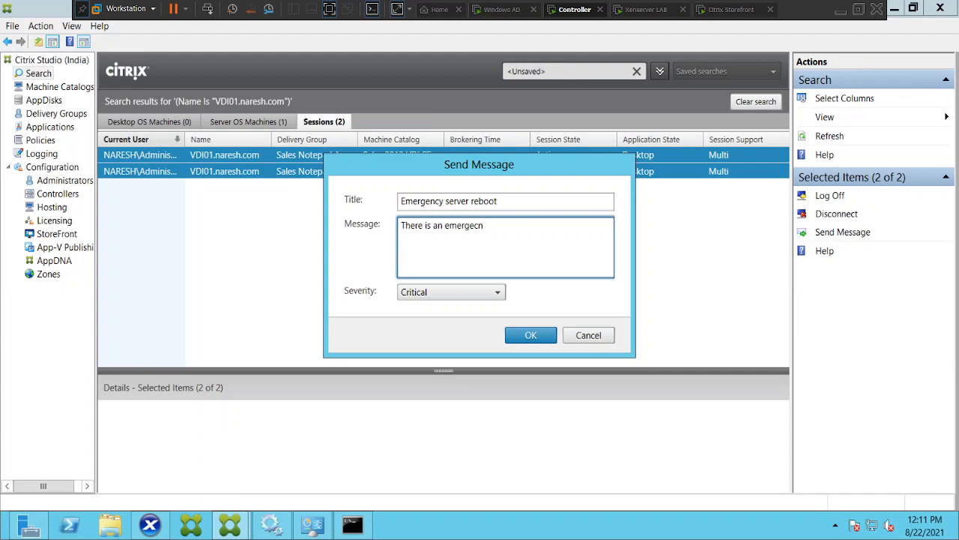
type("y")
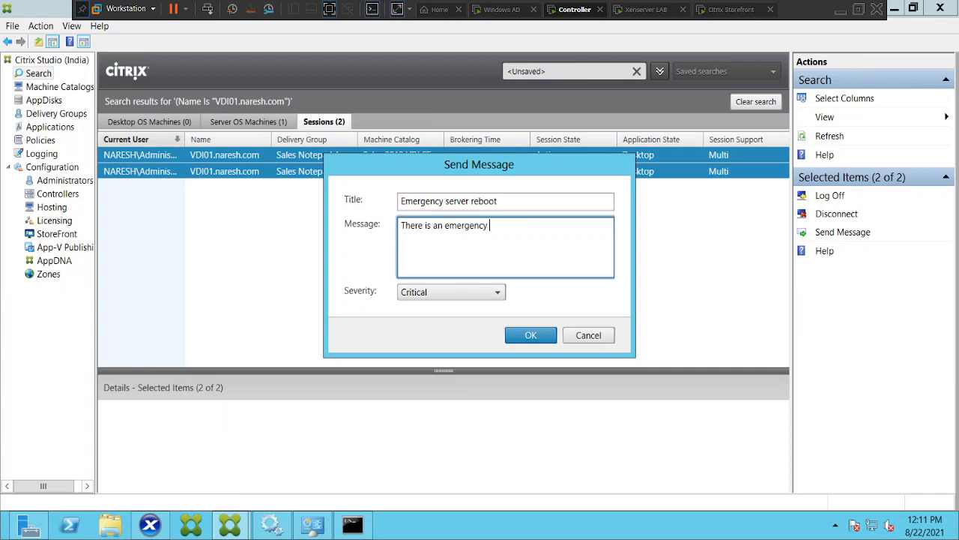
type("activity")
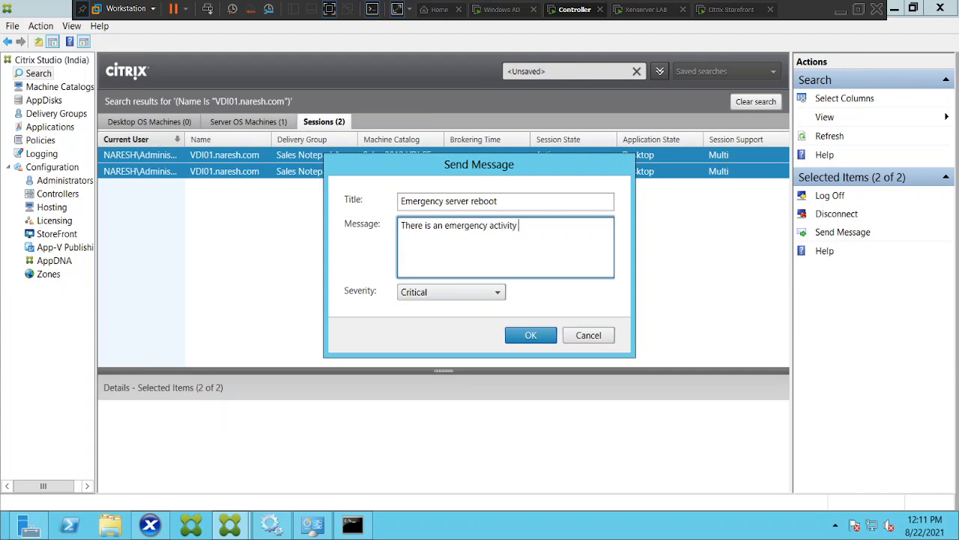
type("happening")
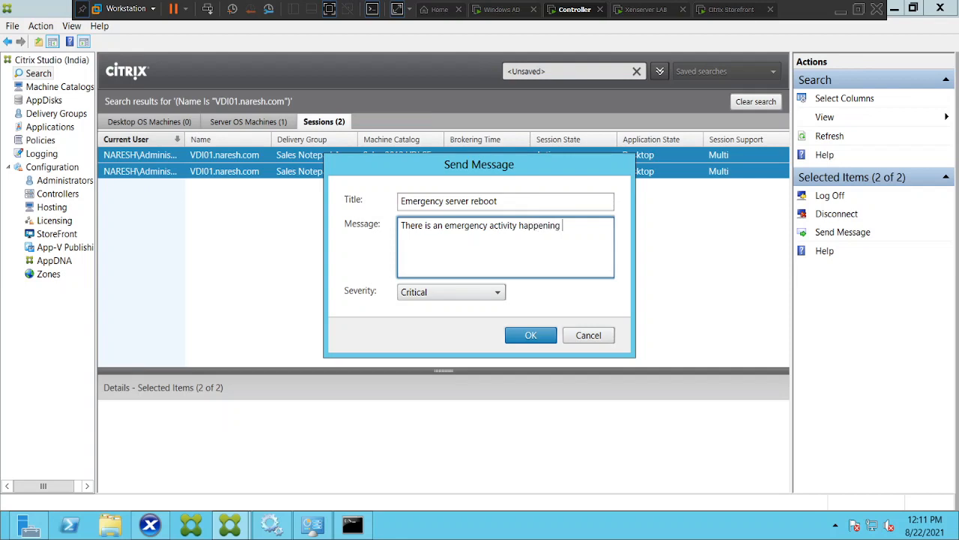
type("on this server in 1")
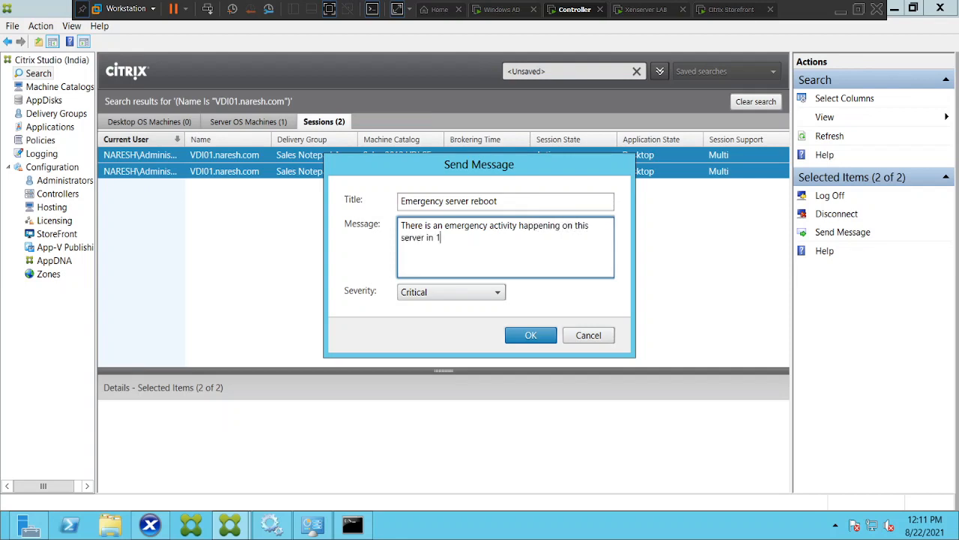
type("5 minut")
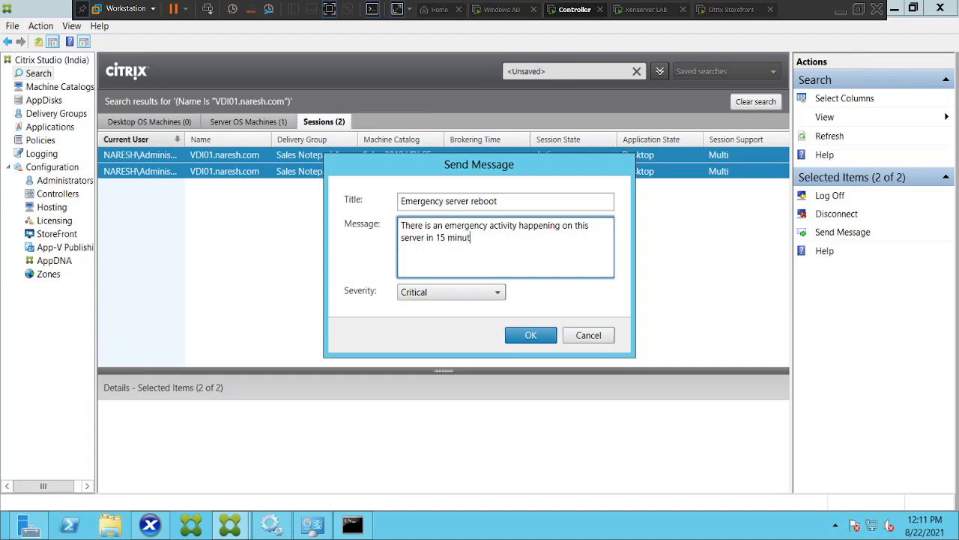
type("es. Kindly")
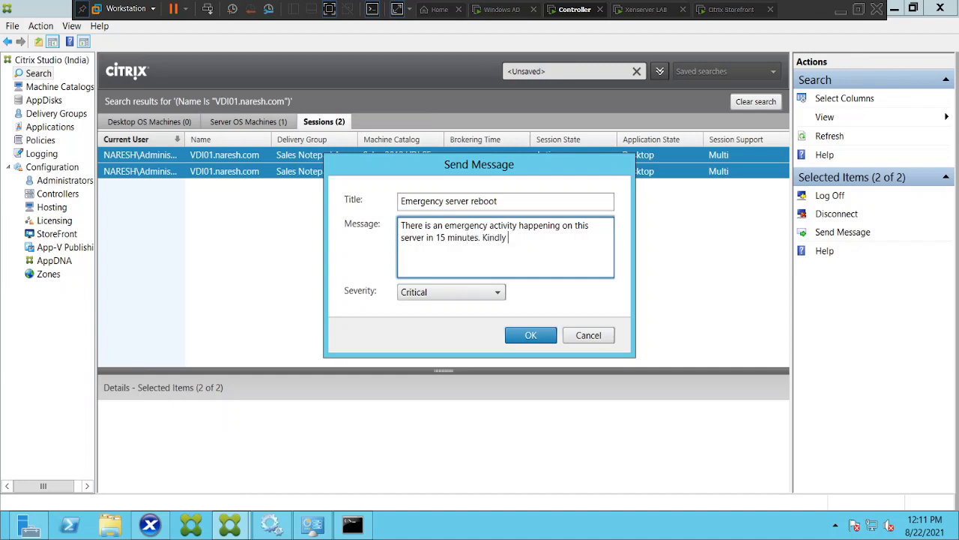
type("save the work and logoff.")
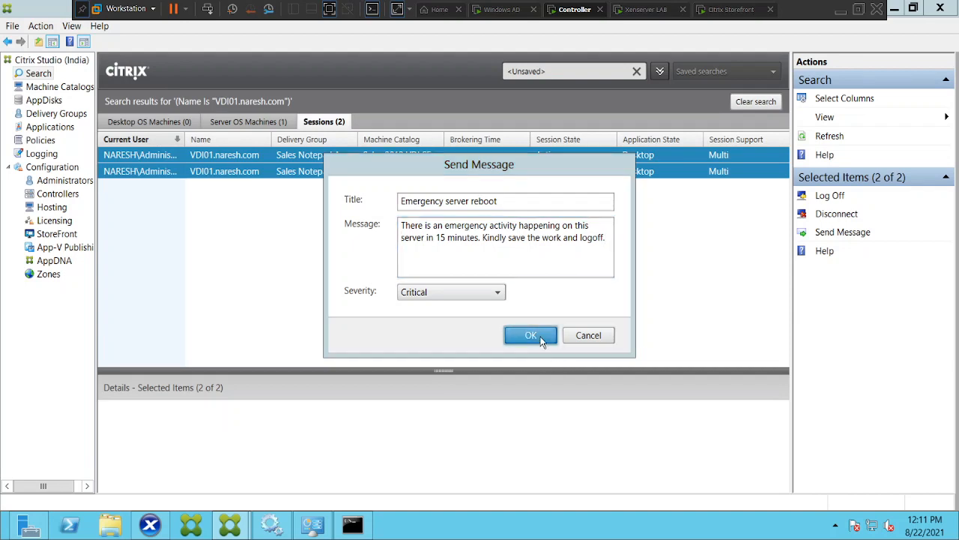
Confirm with OK to send the critical reboot message to both VDI01 sessions
left_click(531, 336)
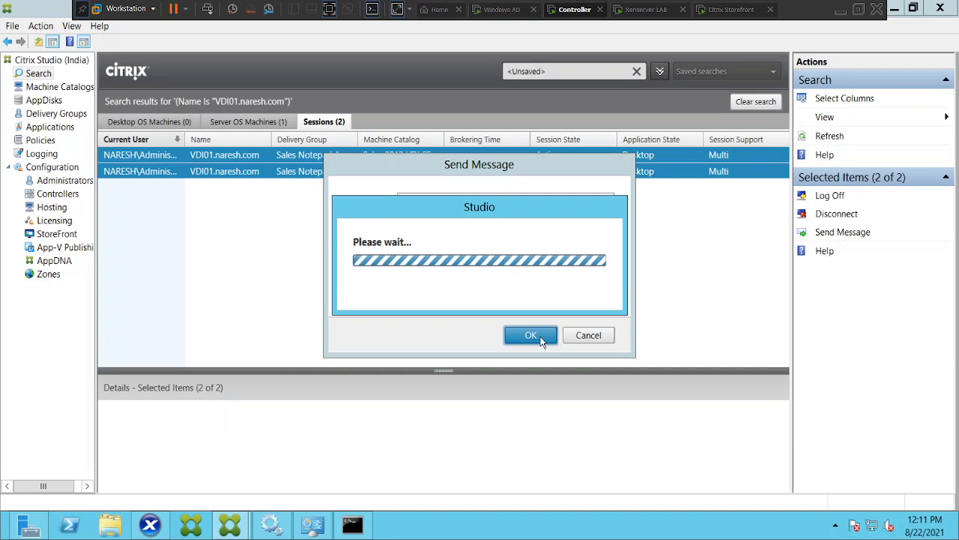
left_click(531, 335)
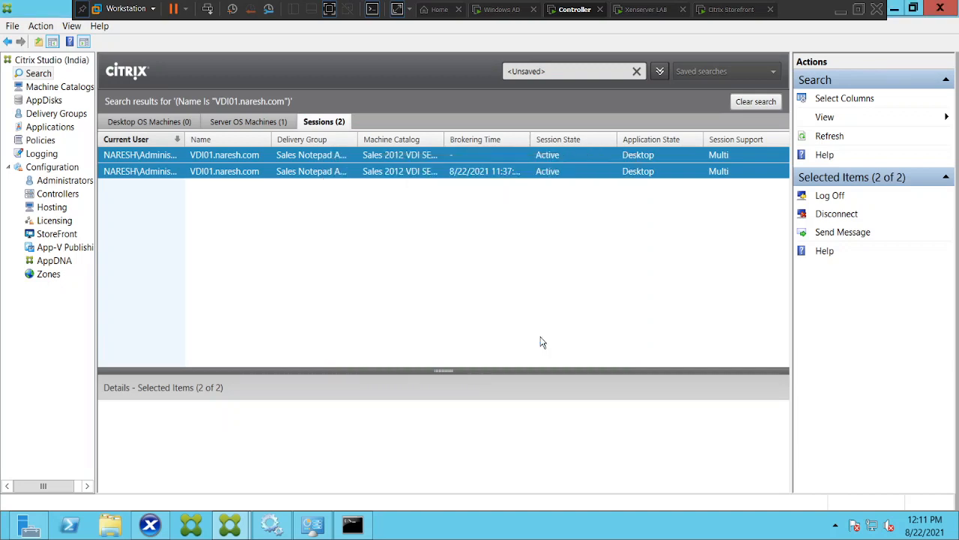
mouse_move(487, 359)
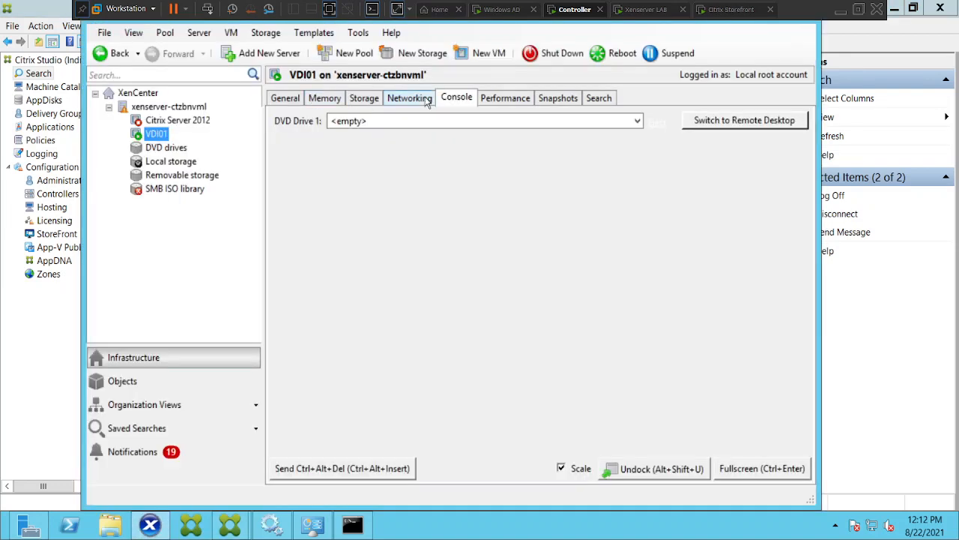
View the 'Emergency server reboot' alert on VDI01's desktop console and acknowledge it
left_click(743, 120)
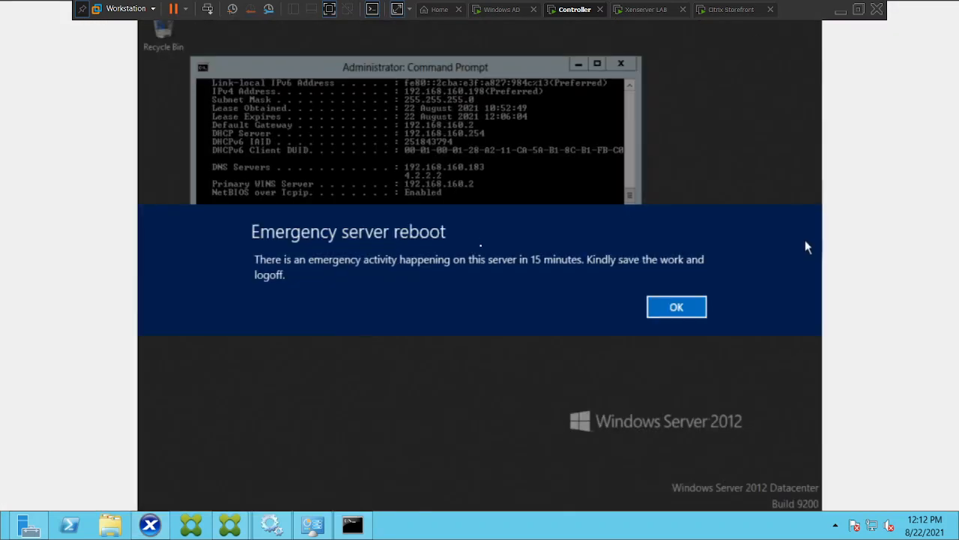
mouse_move(366, 261)
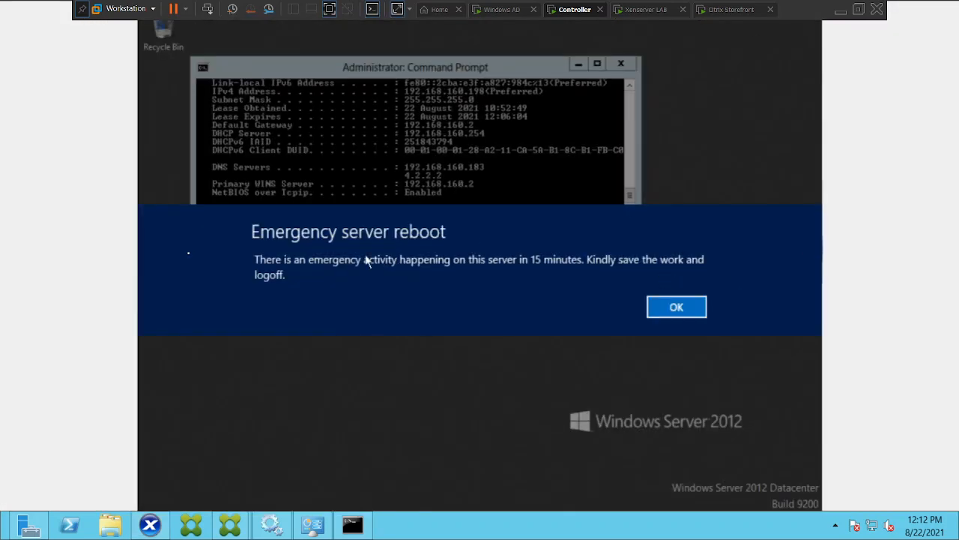
mouse_move(128, 238)
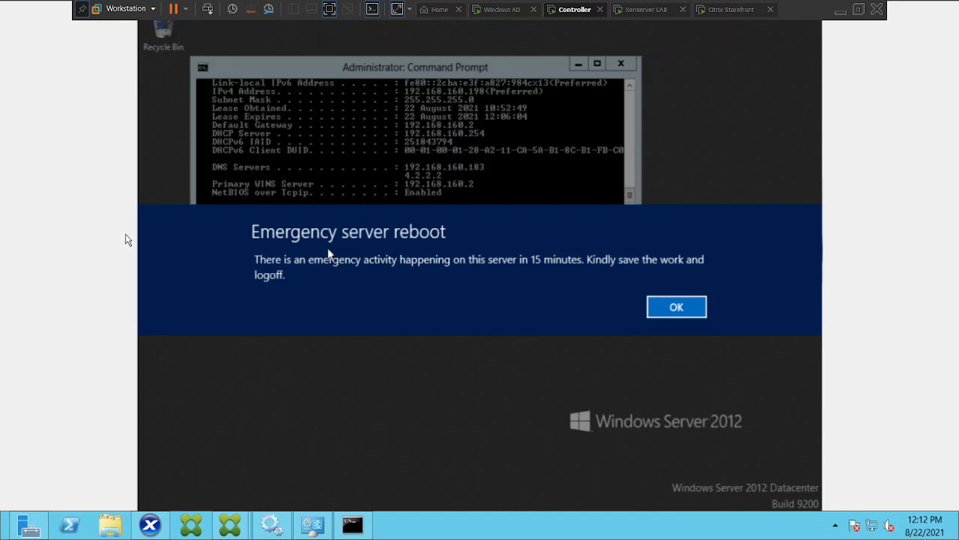
mouse_move(492, 267)
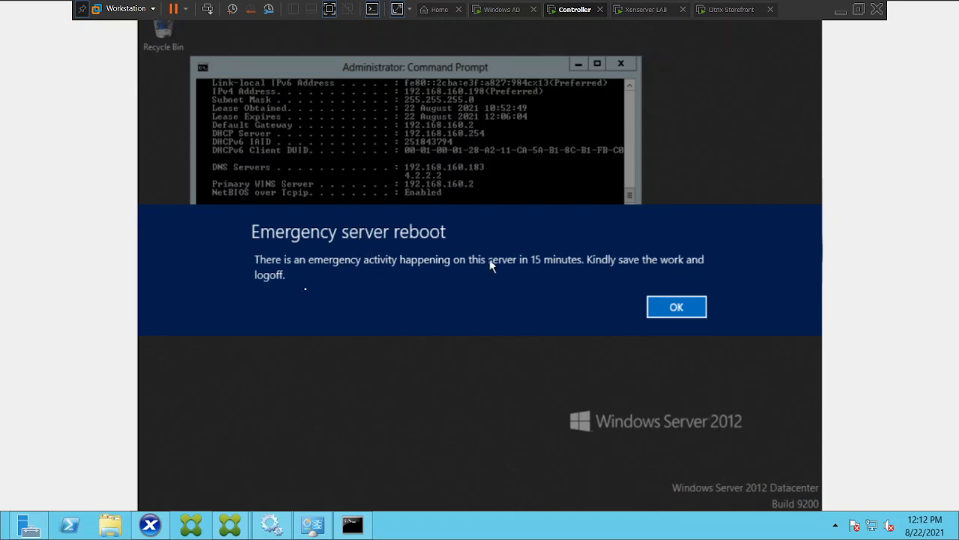
mouse_move(609, 280)
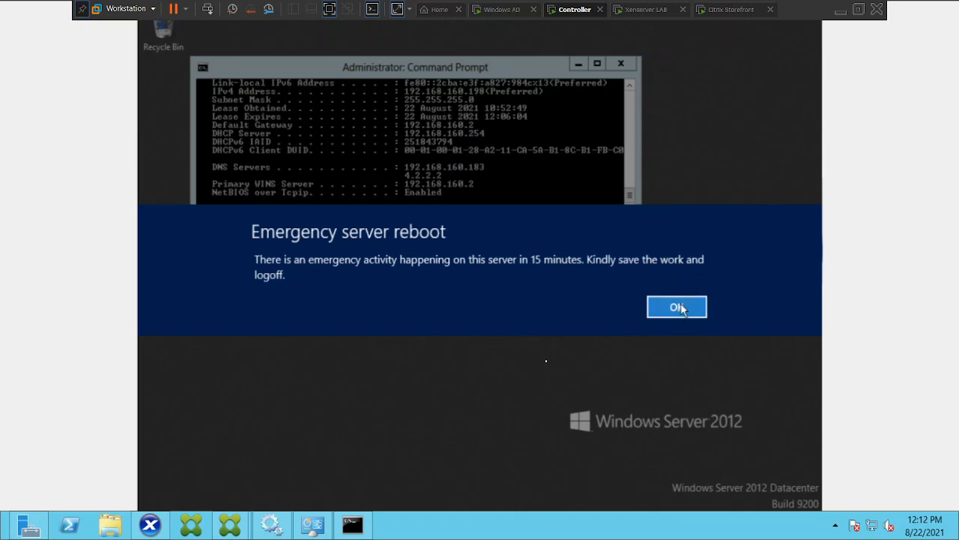
left_click(678, 306)
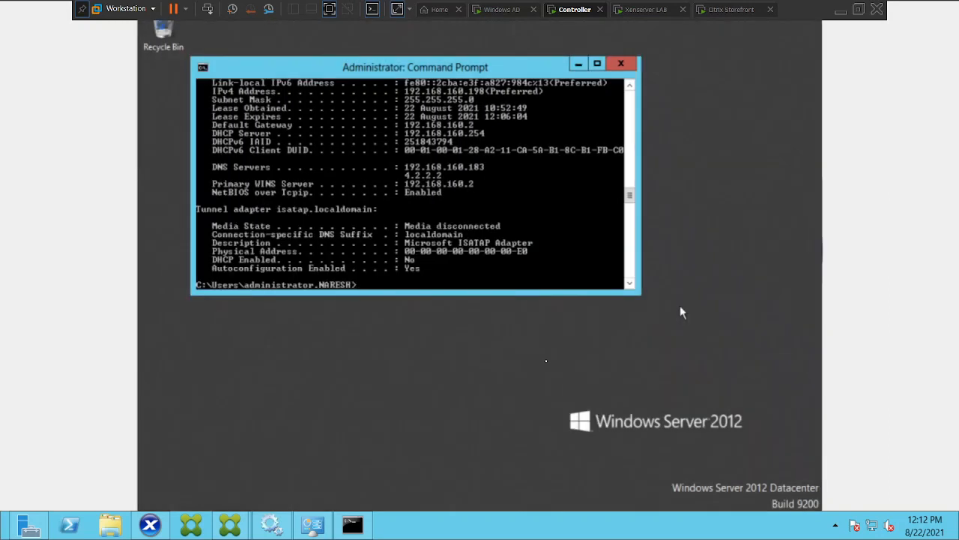